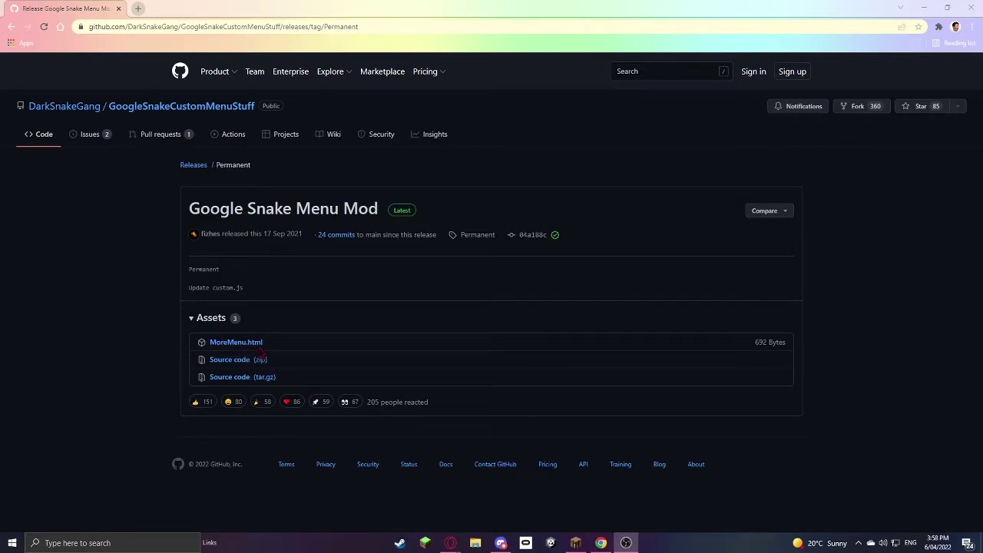
Download the MoreMenu.html asset from the Google Snake Menu Mod release.
left_click(235, 341)
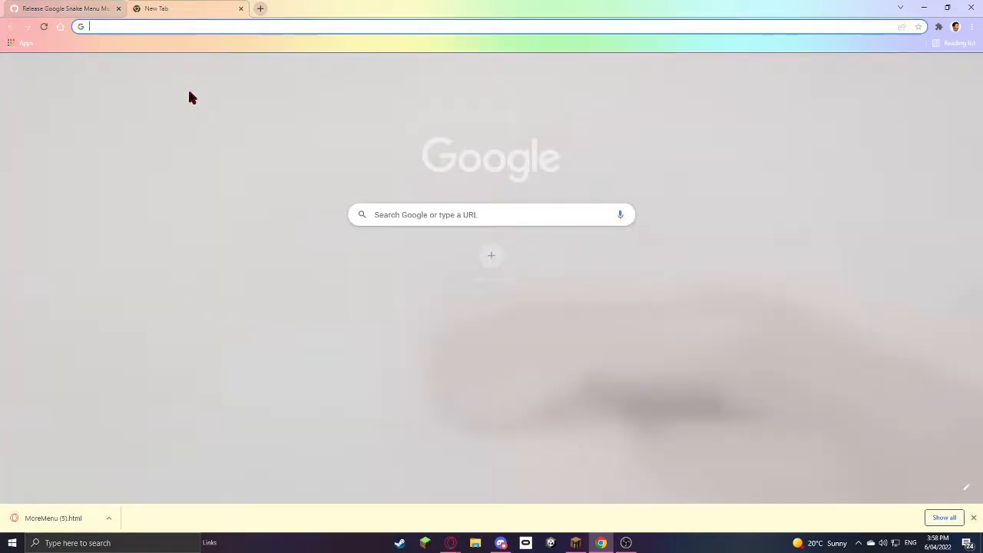
Import MoreMenu.html via chrome://bookmarks so the More Menu Stuff folder appears.
type("chrome//bookmakrs")
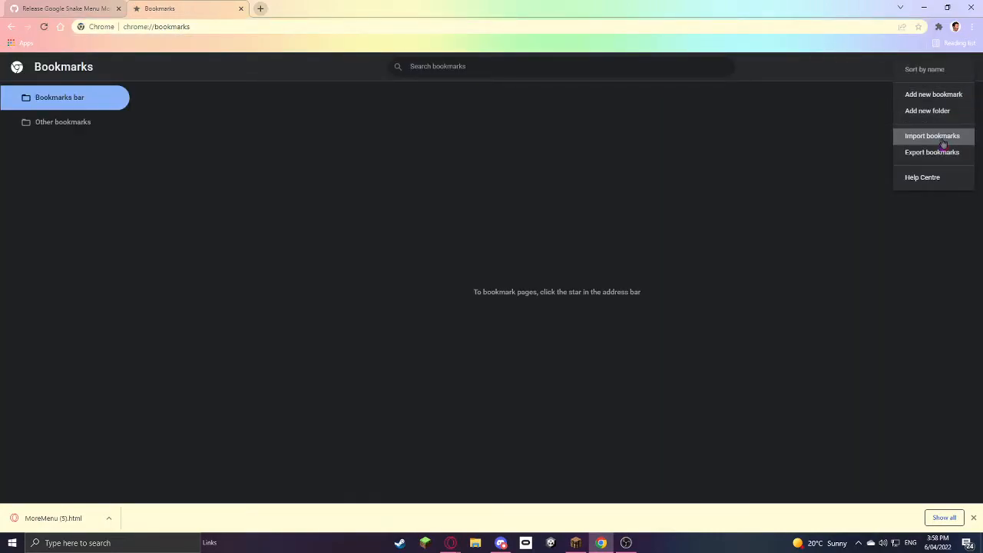
left_click(931, 135)
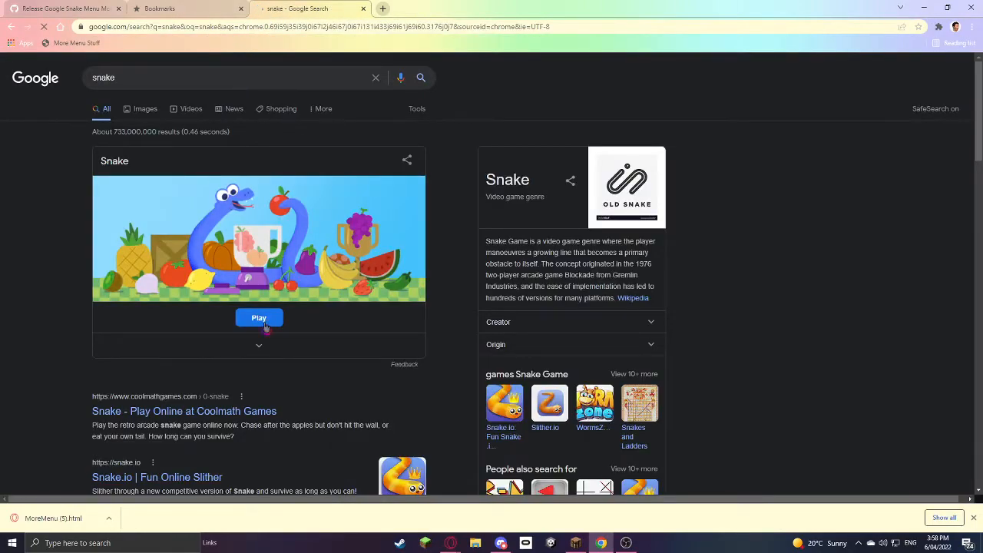
Launch Google Snake from the search result, showing its expanded settings panel.
left_click(258, 316)
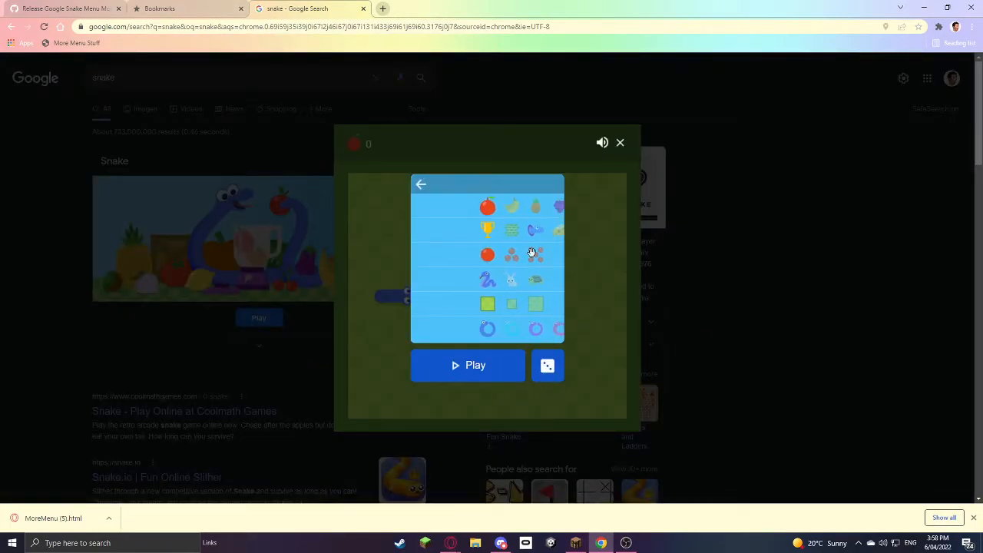
mouse_move(77, 43)
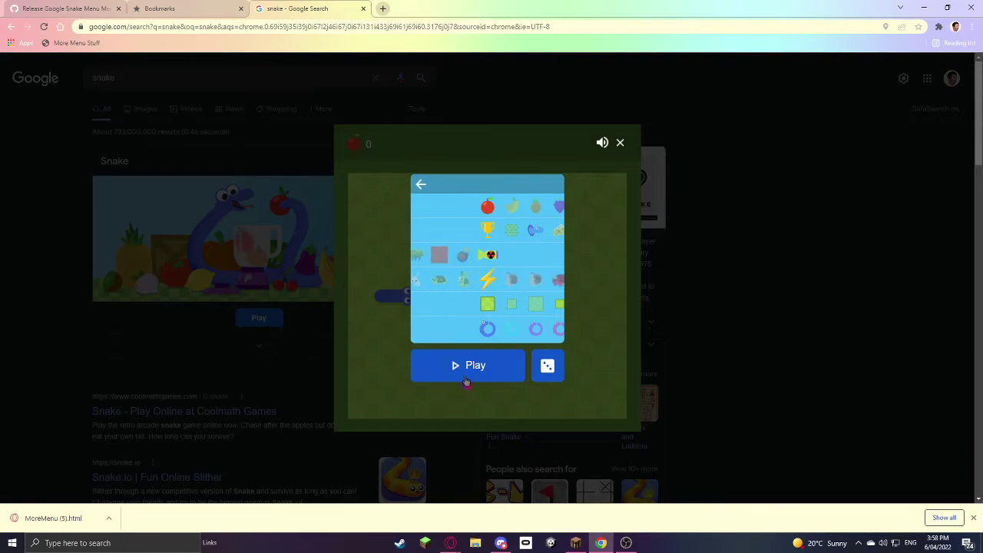
mouse_move(639, 352)
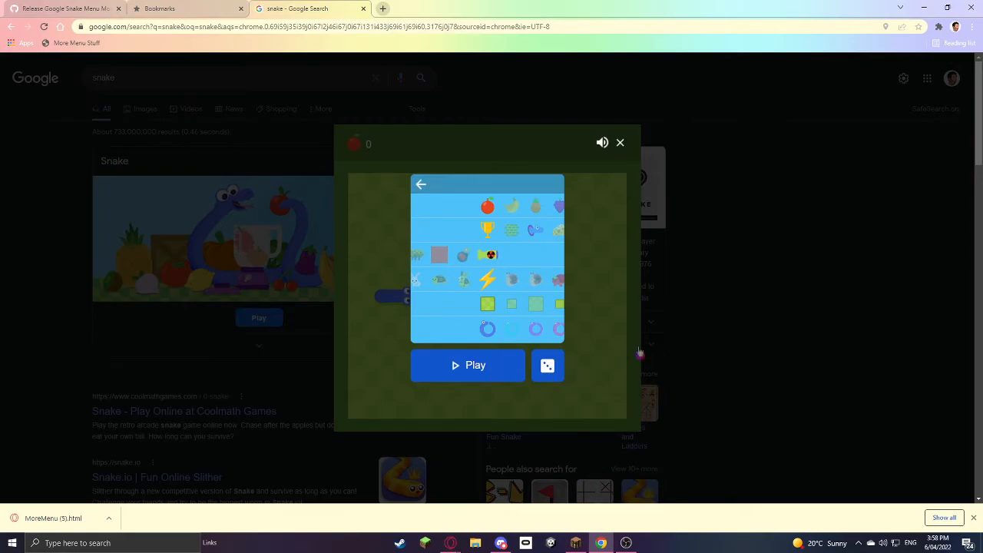